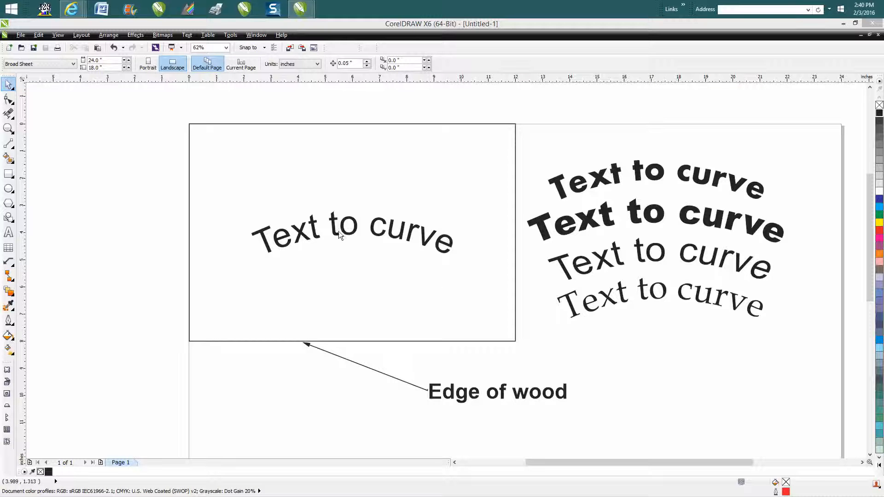
mouse_move(324, 236)
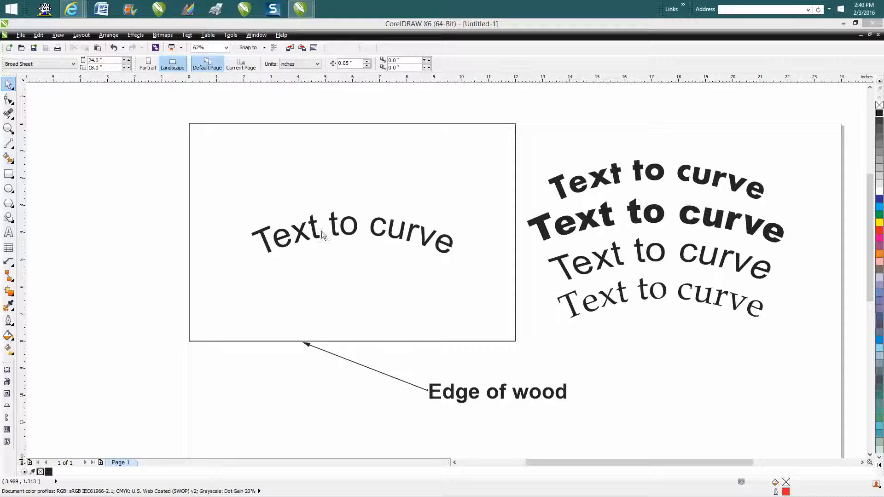
mouse_move(316, 237)
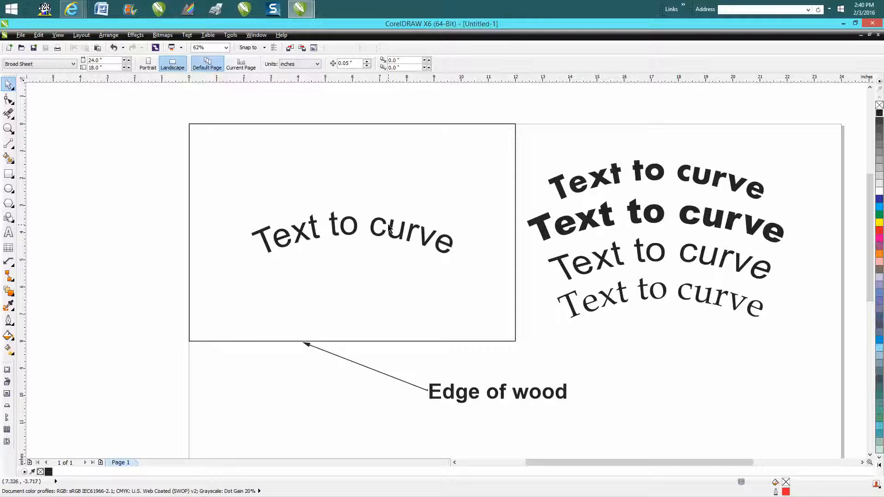
mouse_move(290, 258)
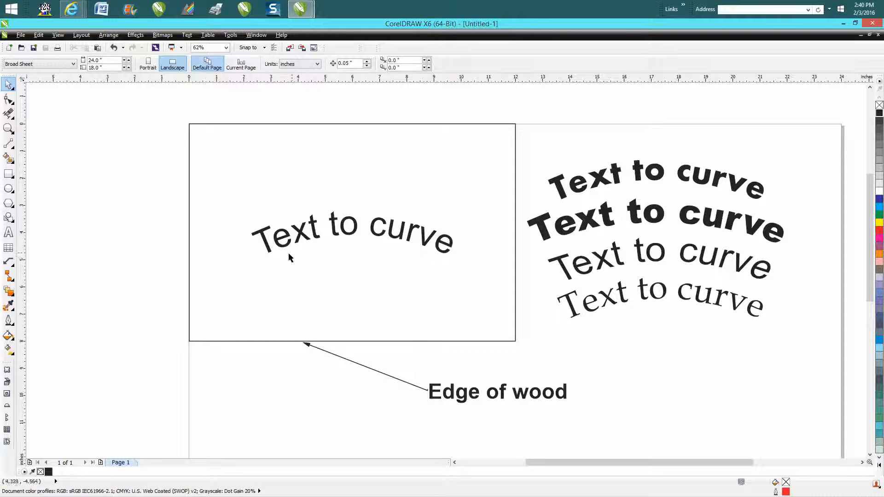
mouse_move(411, 234)
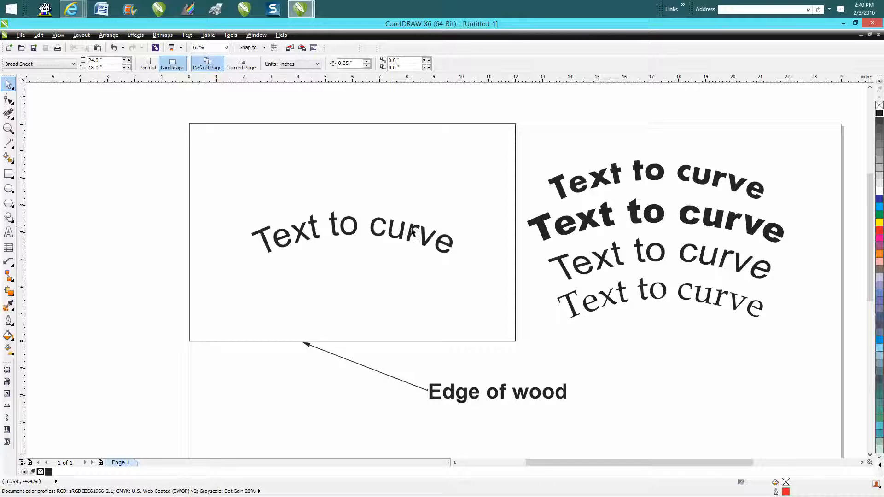
mouse_move(338, 281)
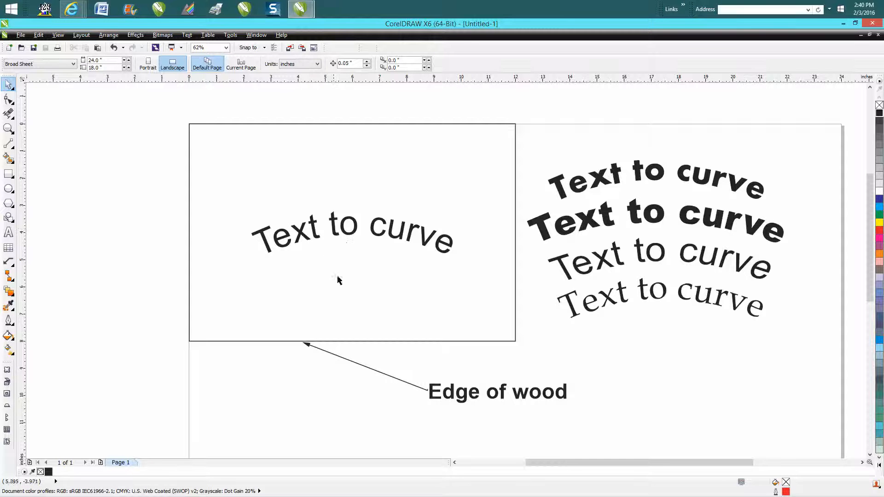
mouse_move(475, 396)
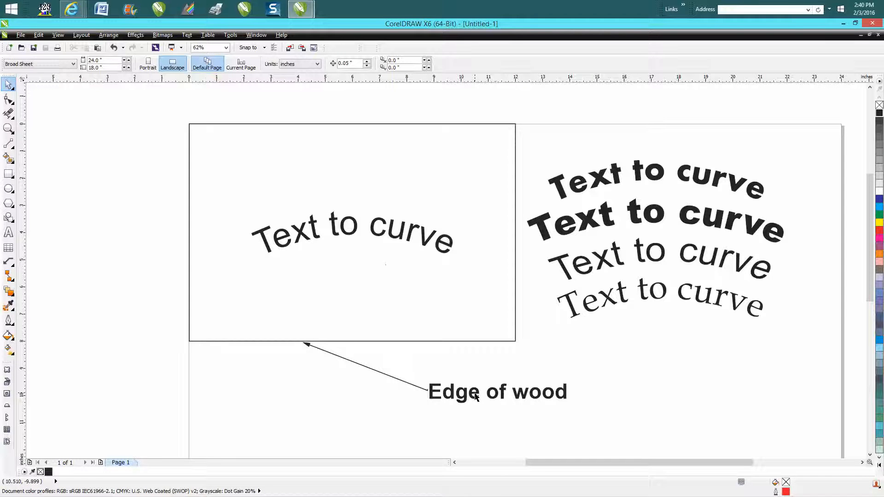
mouse_move(434, 345)
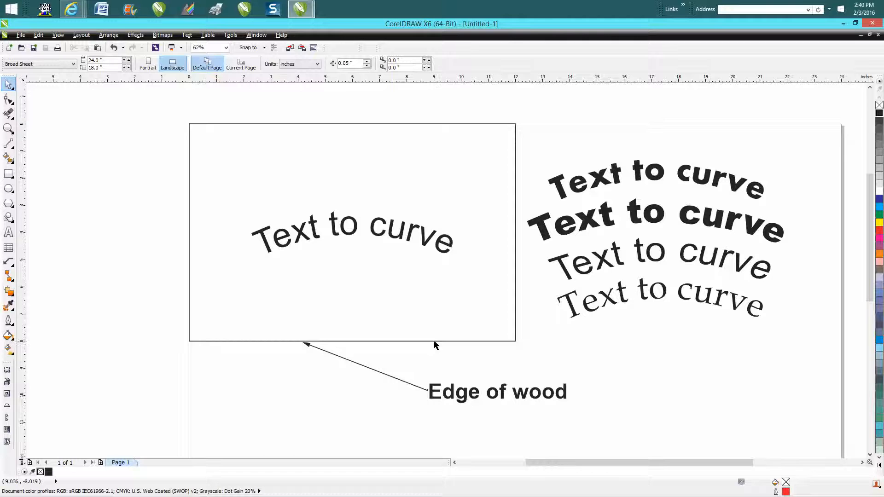
mouse_move(456, 396)
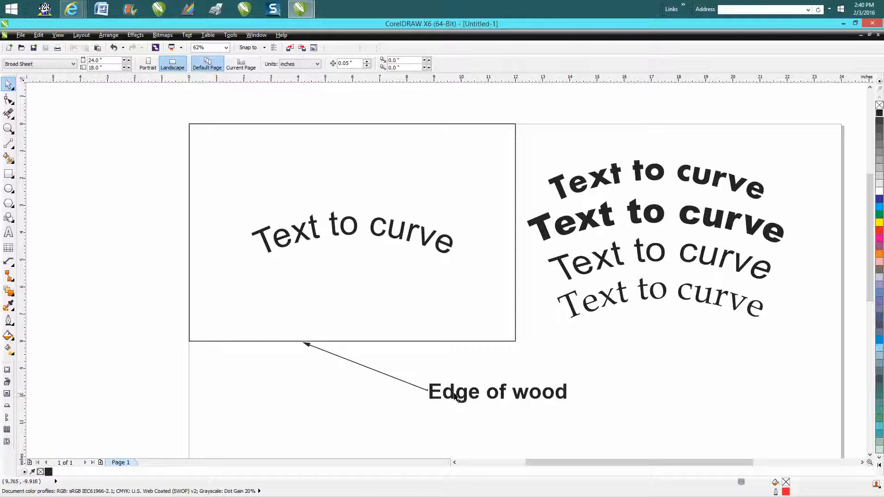
mouse_move(309, 349)
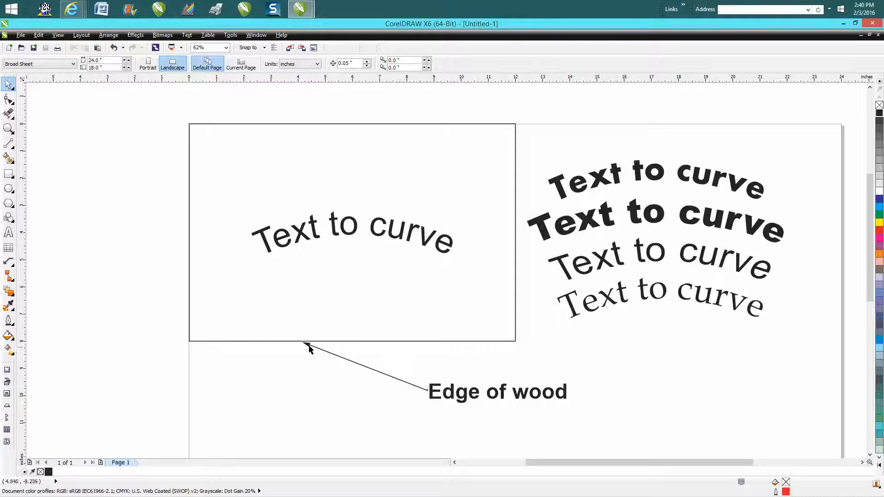
mouse_move(488, 160)
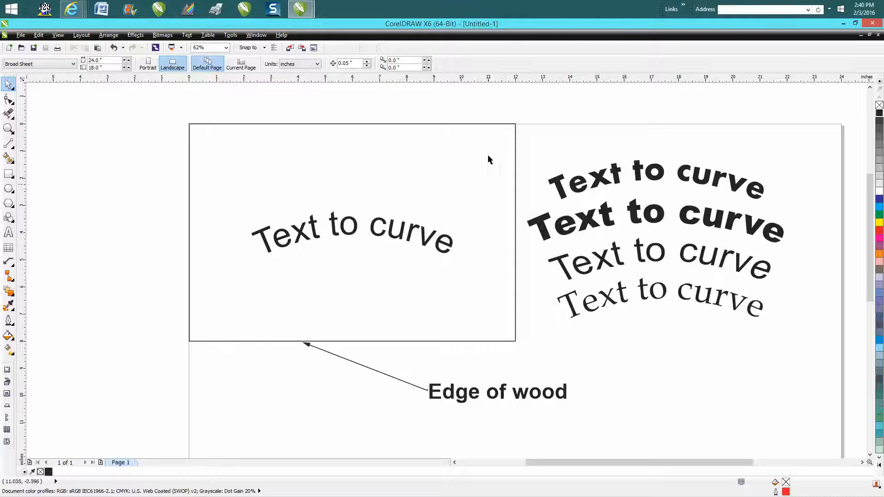
mouse_move(215, 167)
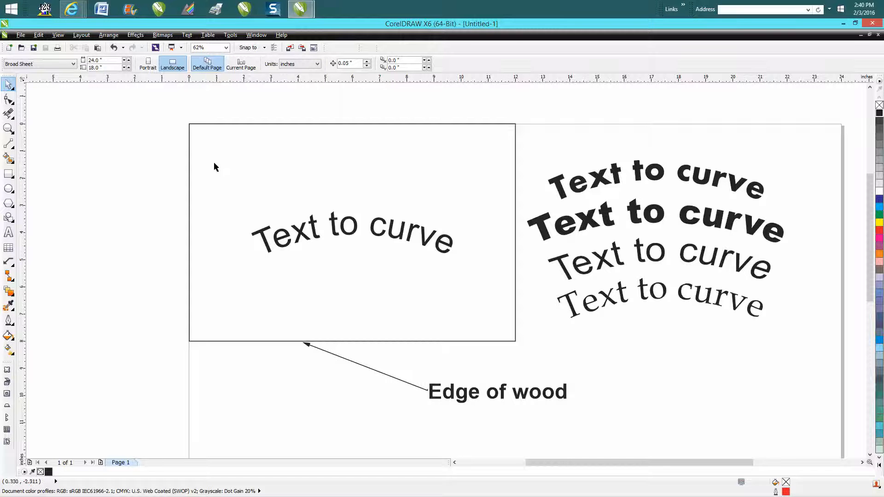
mouse_move(8, 282)
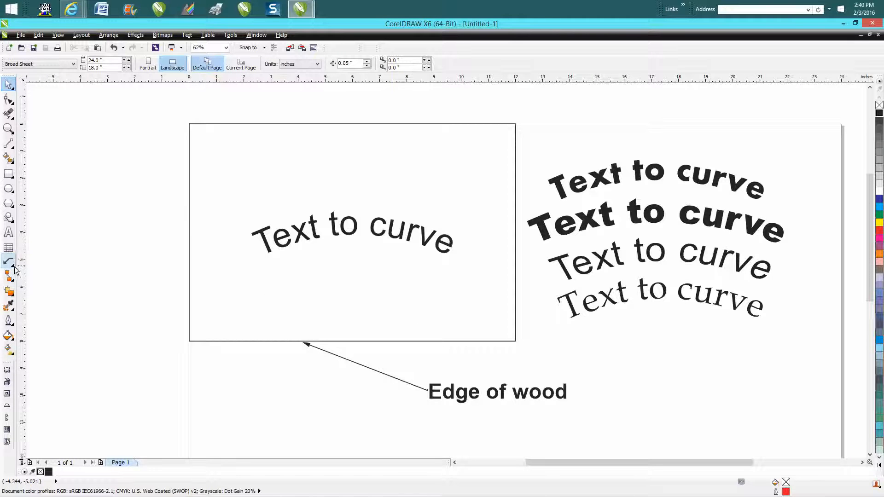
Draw the 12.00" dimension along the rectangle's top edge and set its label to 100 pt.
left_click(9, 260)
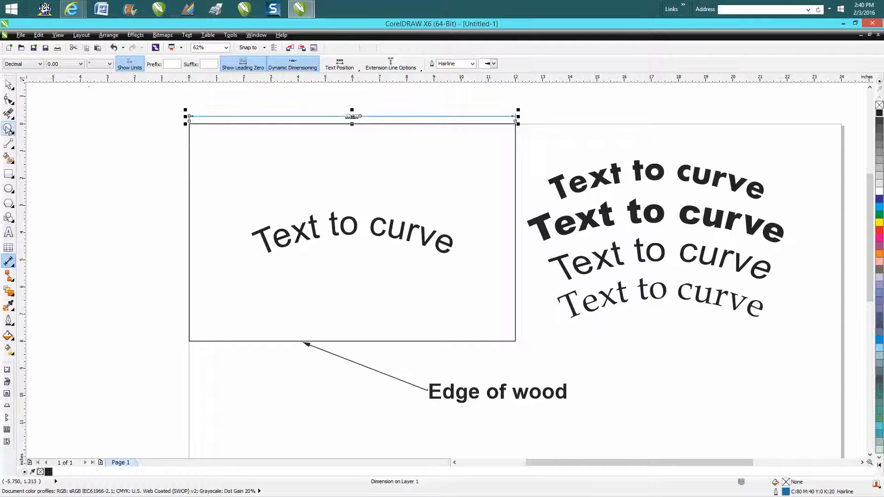
left_click(8, 129)
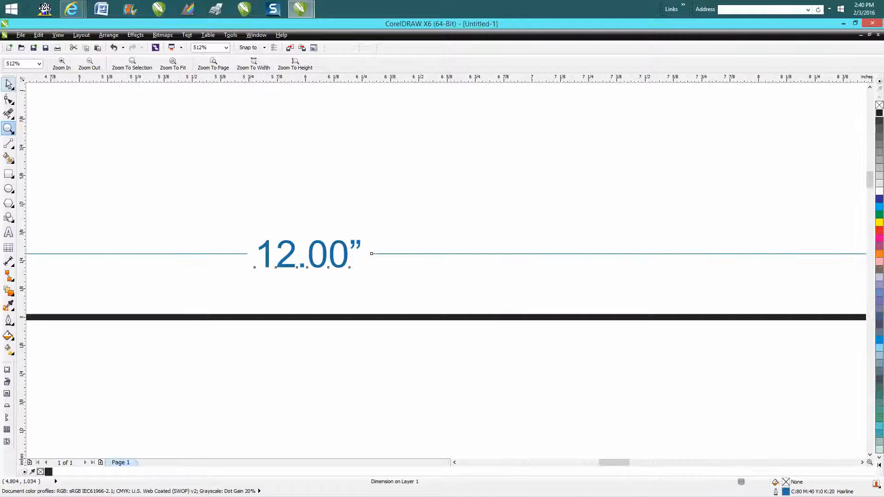
left_click(305, 254)
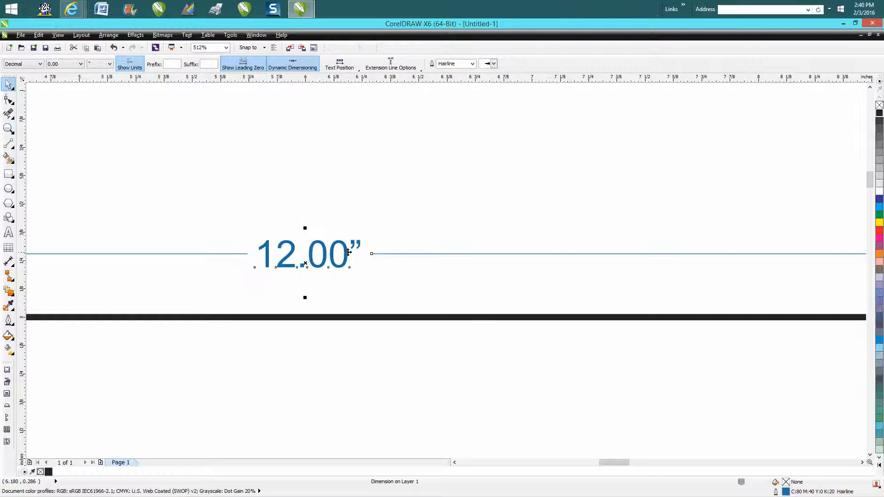
double_click(305, 253)
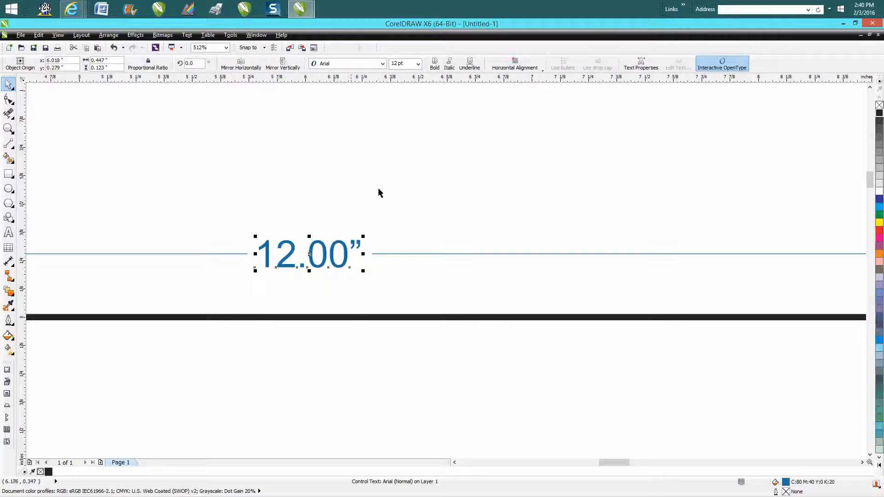
left_click(417, 62)
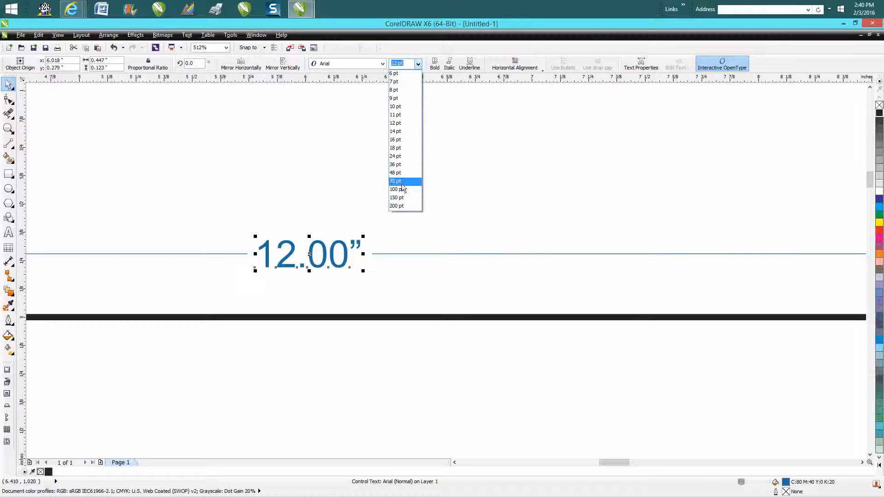
left_click(397, 189)
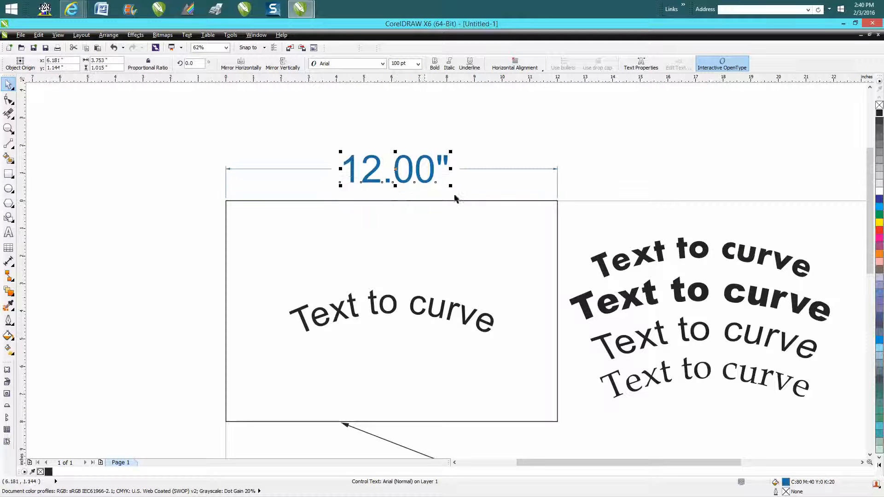
mouse_move(571, 266)
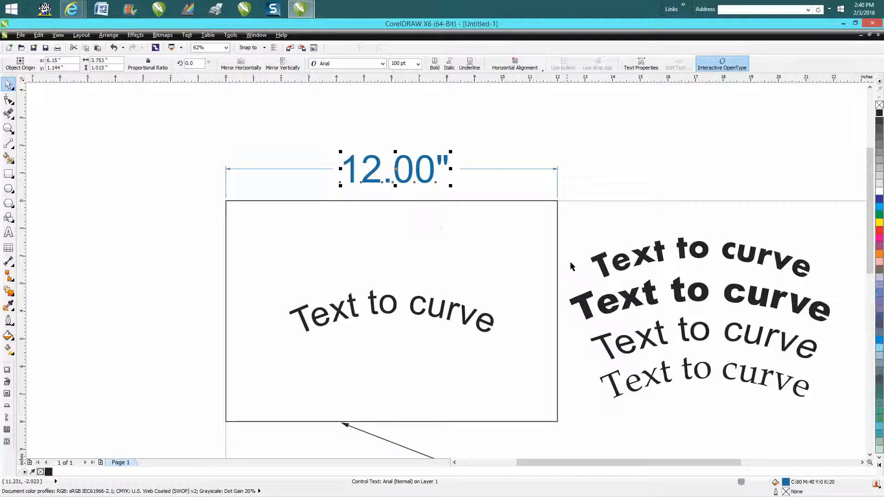
mouse_move(389, 309)
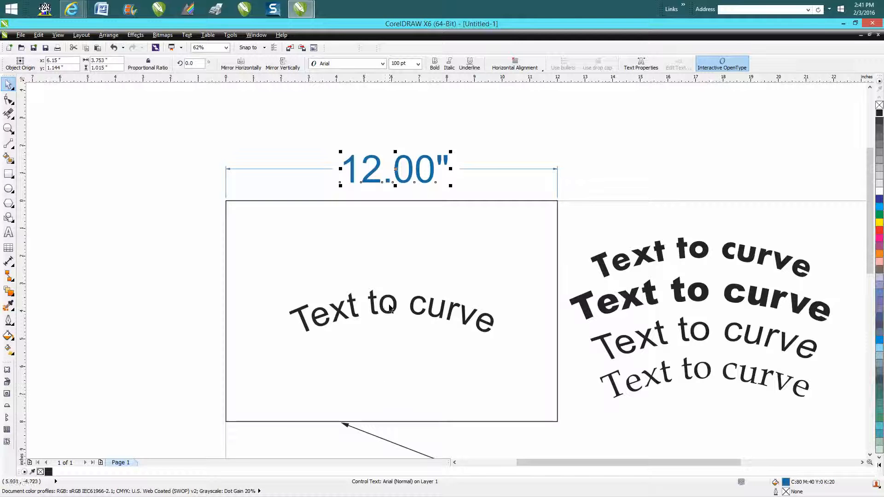
mouse_move(410, 364)
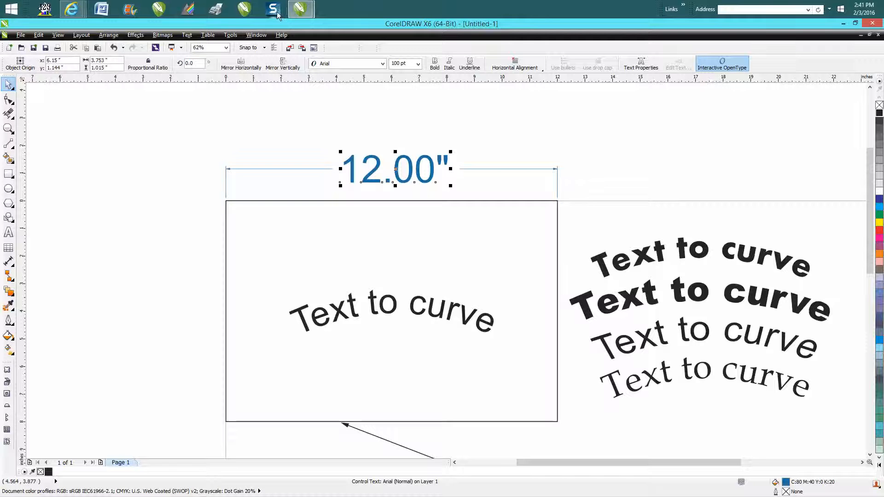
mouse_move(272, 9)
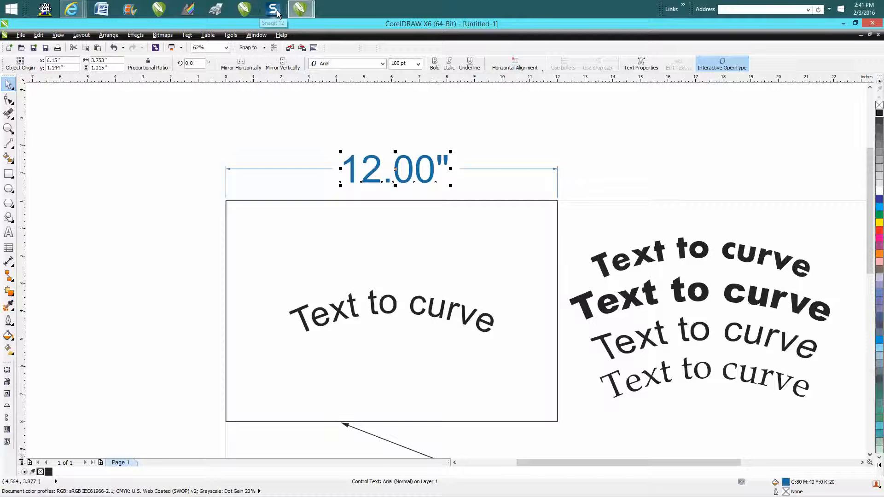
mouse_move(416, 130)
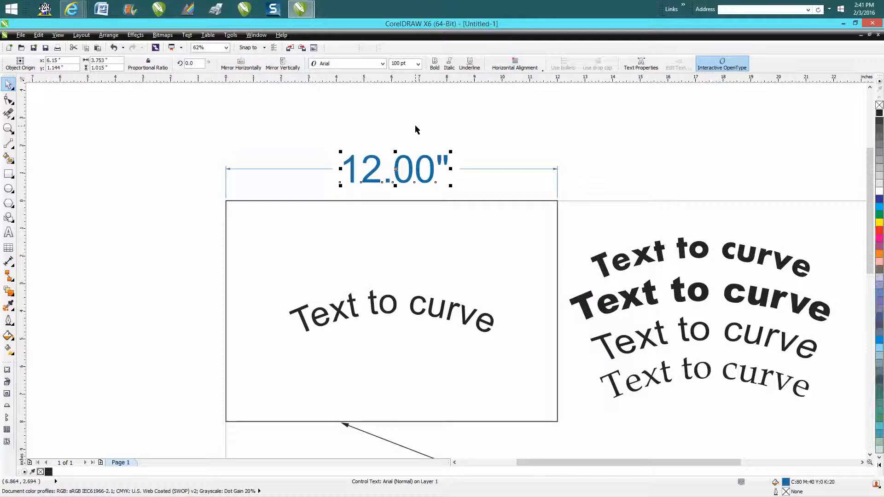
mouse_move(279, 28)
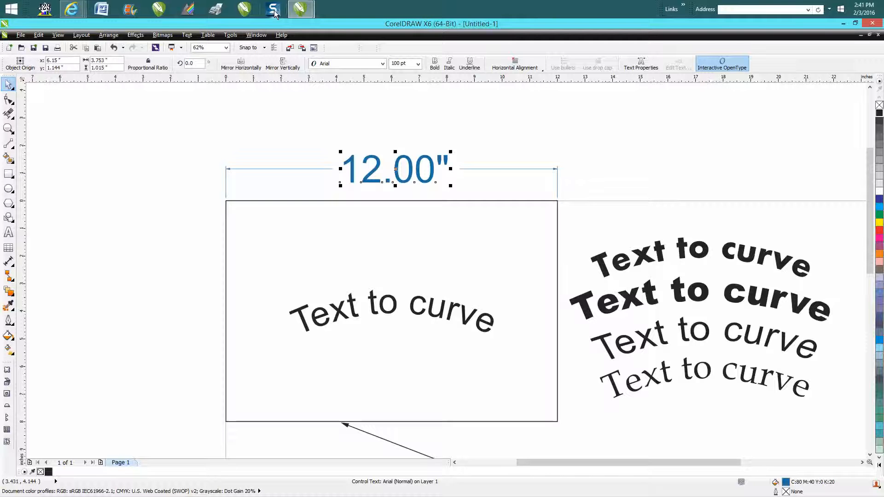
mouse_move(355, 237)
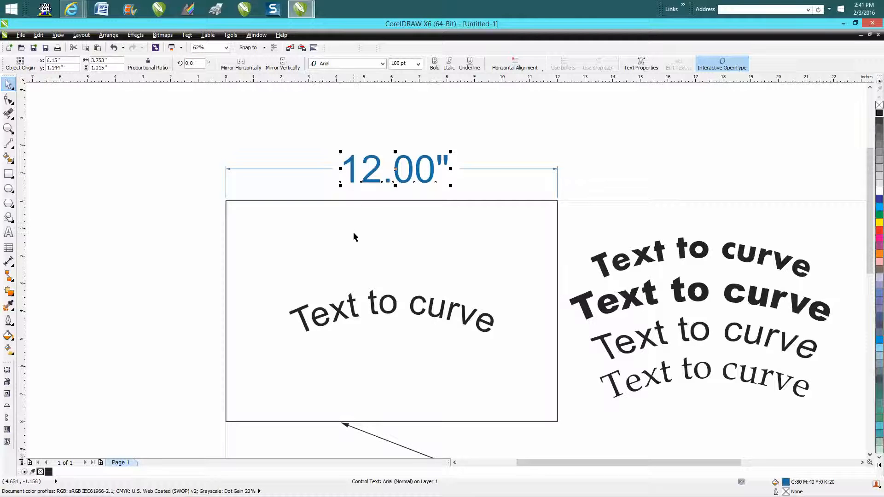
left_click(8, 129)
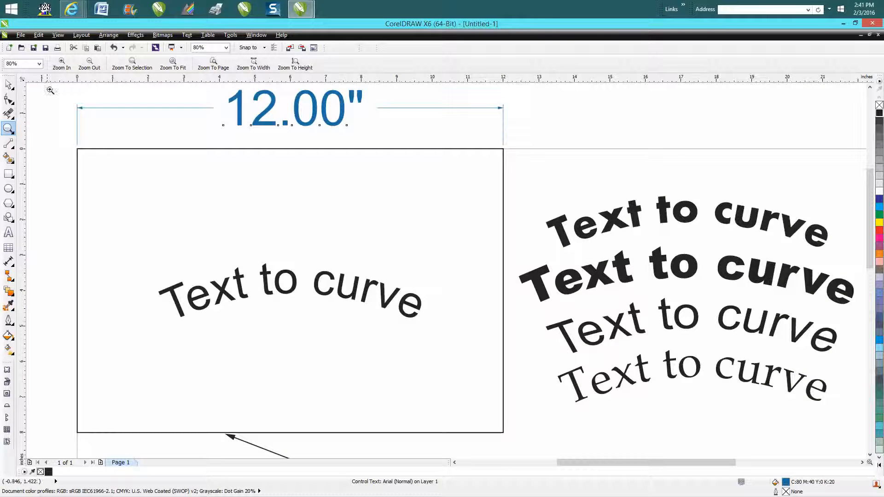
mouse_move(353, 200)
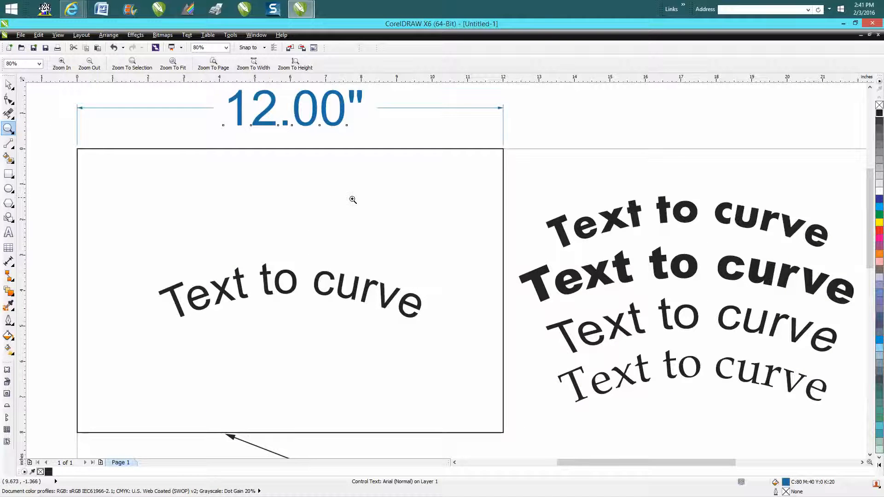
mouse_move(290, 282)
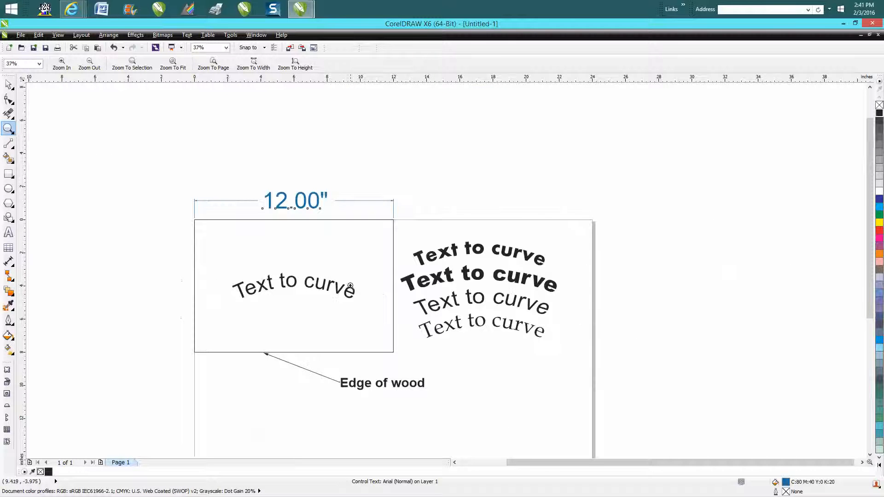
mouse_move(411, 247)
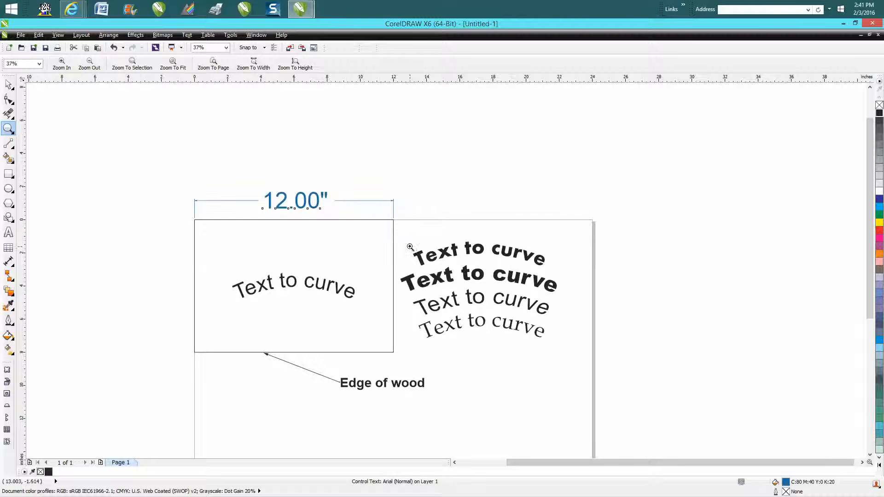
mouse_move(19, 135)
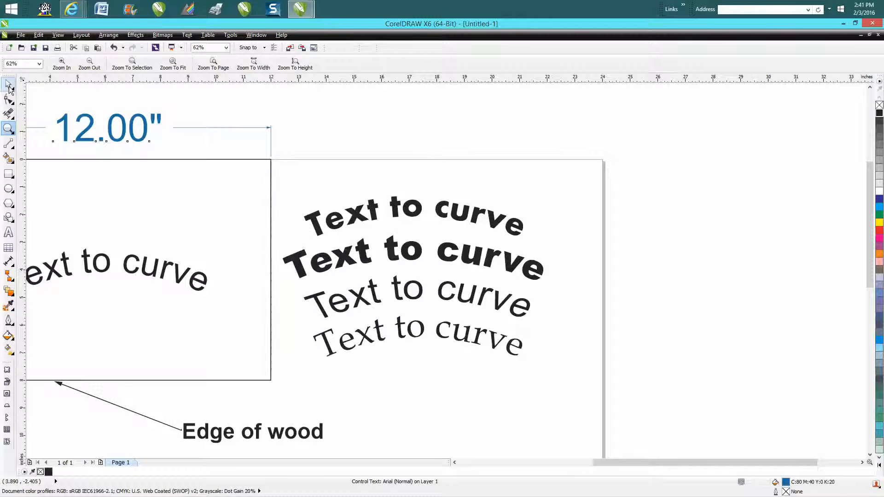
Select one of the curved 'Text to curve' samples beside the plaque for restyling.
left_click(417, 333)
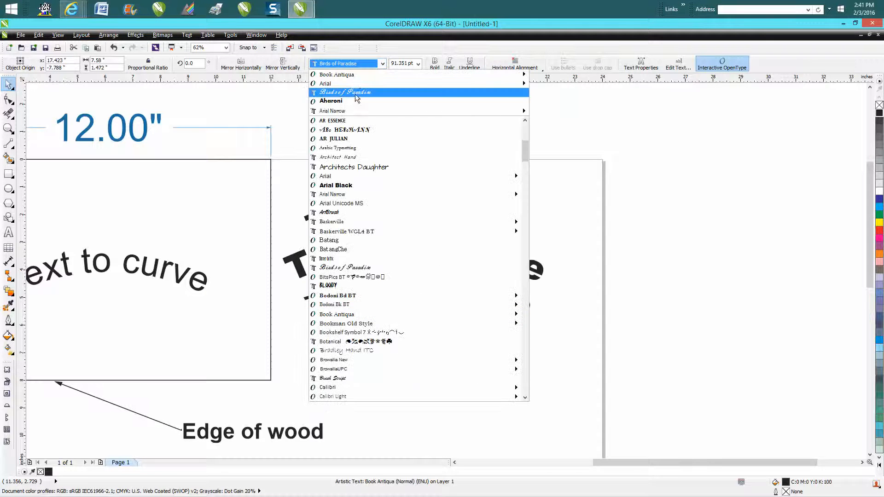
Set the new sample in the Birds of Paradise script font and zoom back in on the page.
left_click(344, 92)
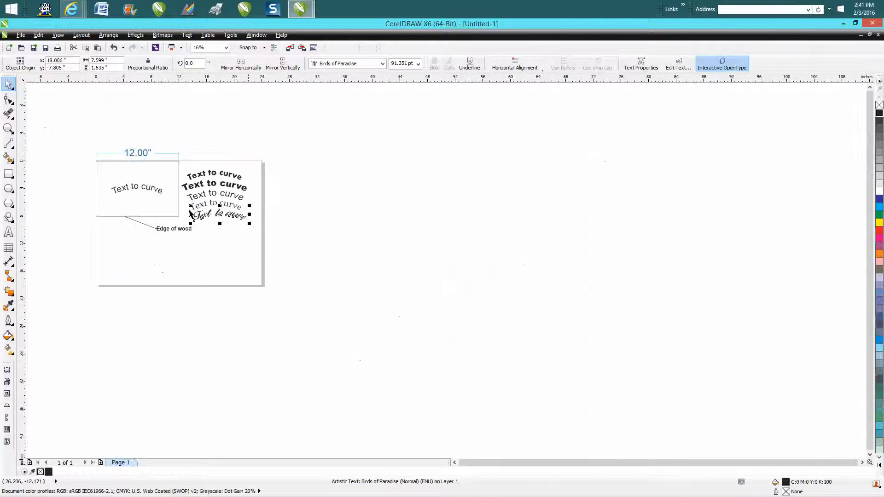
left_click(9, 129)
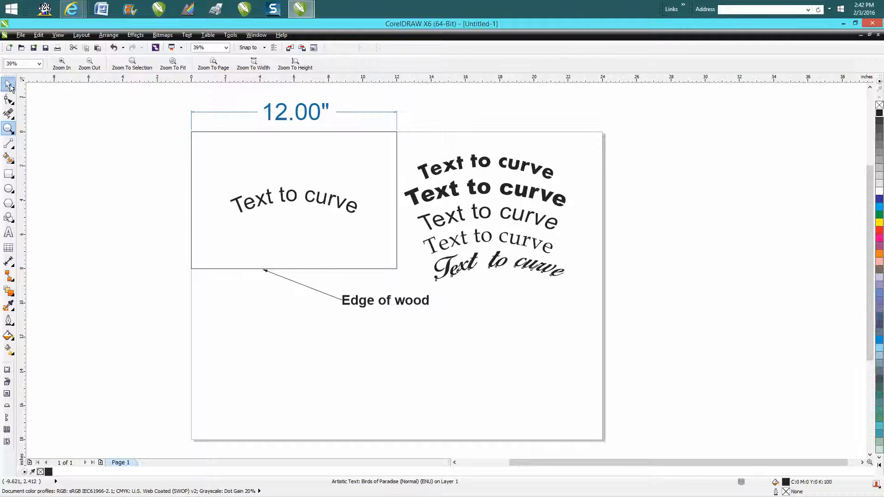
Save the drawing as 'seat' in the Pictures folder.
left_click(21, 35)
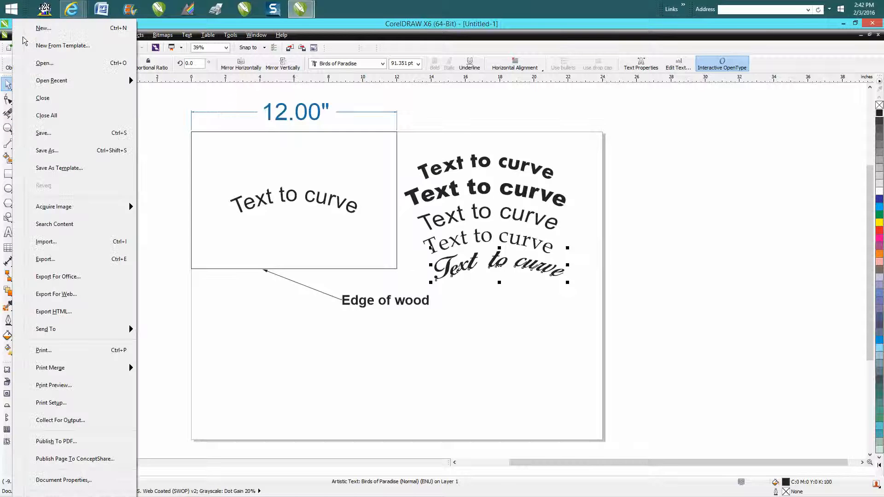
mouse_move(62, 115)
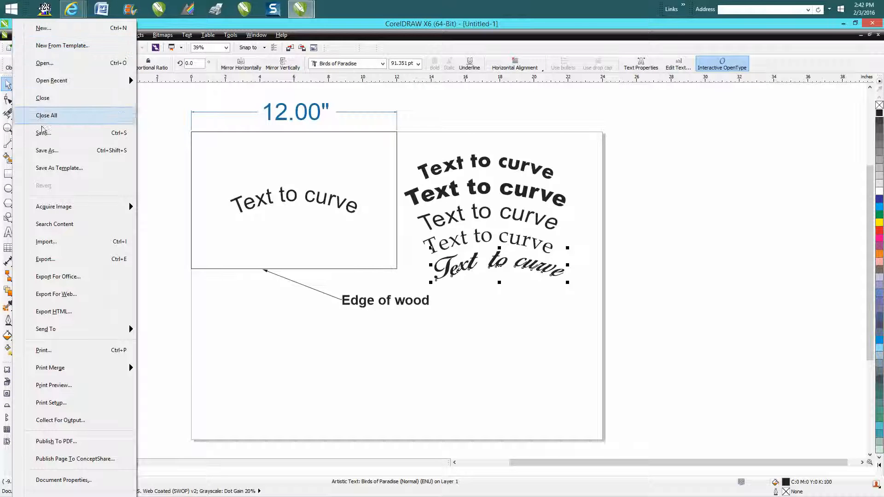
left_click(43, 132)
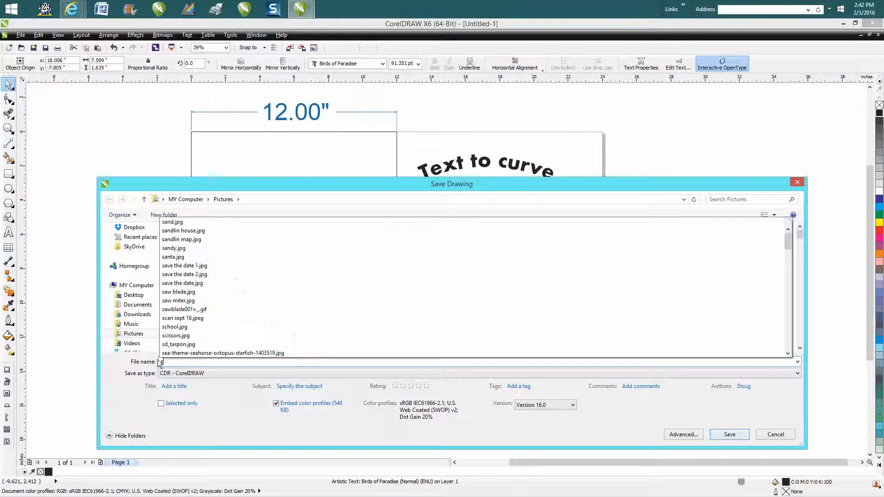
type("seat")
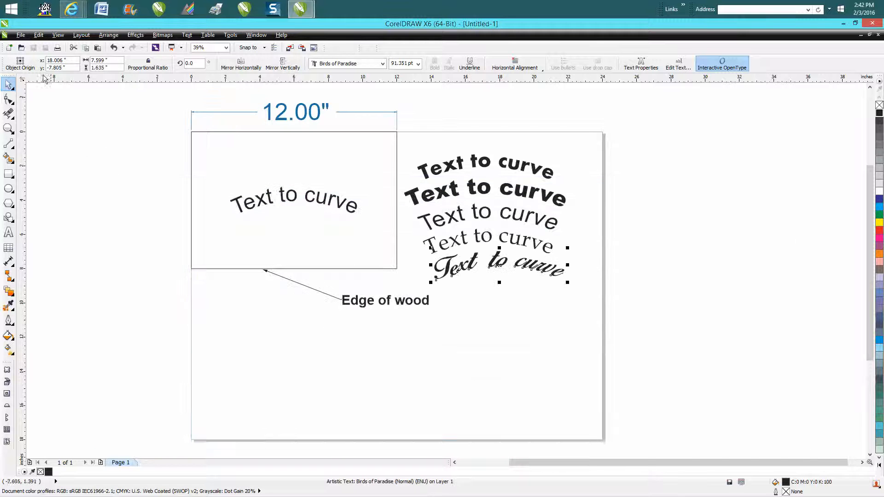
left_click(20, 34)
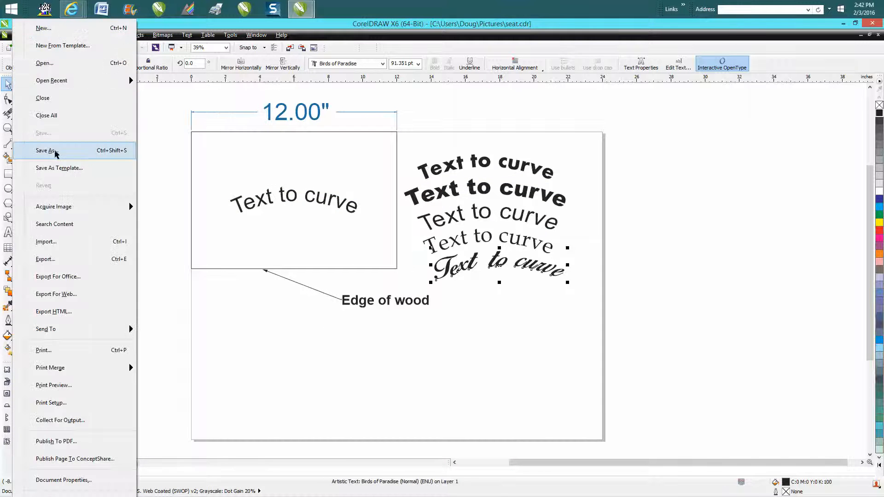
Save a copy as 'seat2' in PDF format, accepting the default PDF settings.
left_click(46, 150)
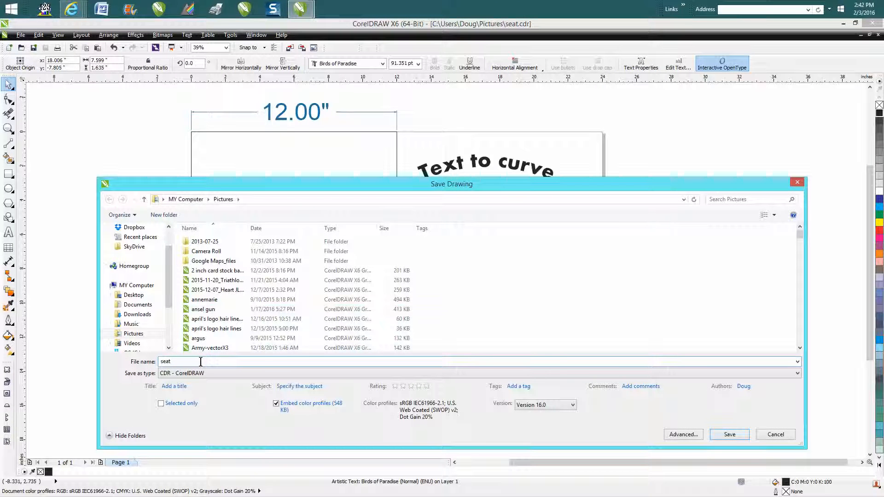
type("2")
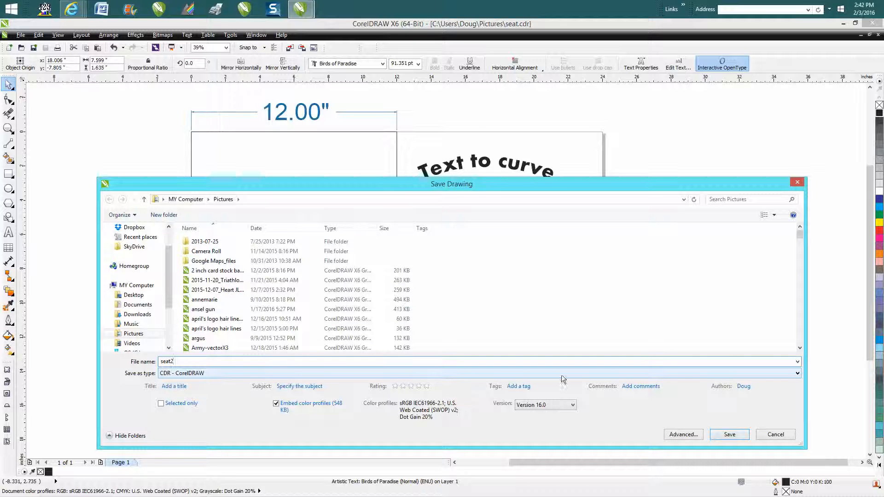
left_click(796, 373)
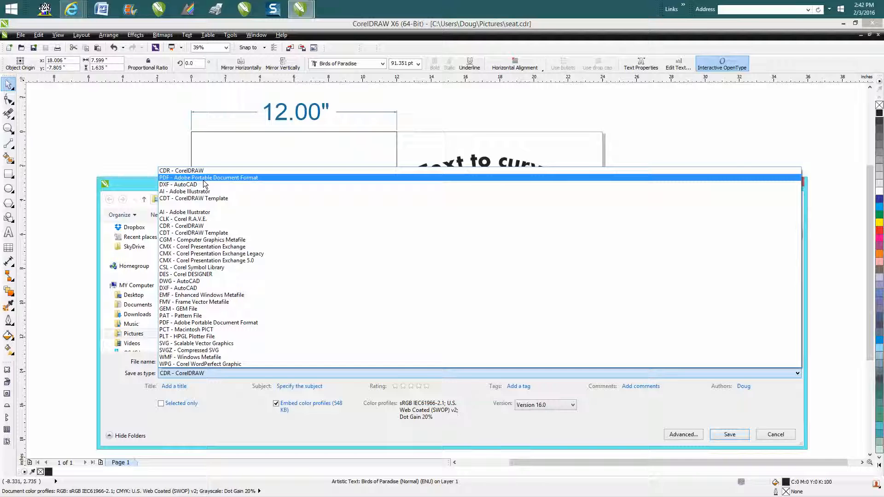
left_click(209, 177)
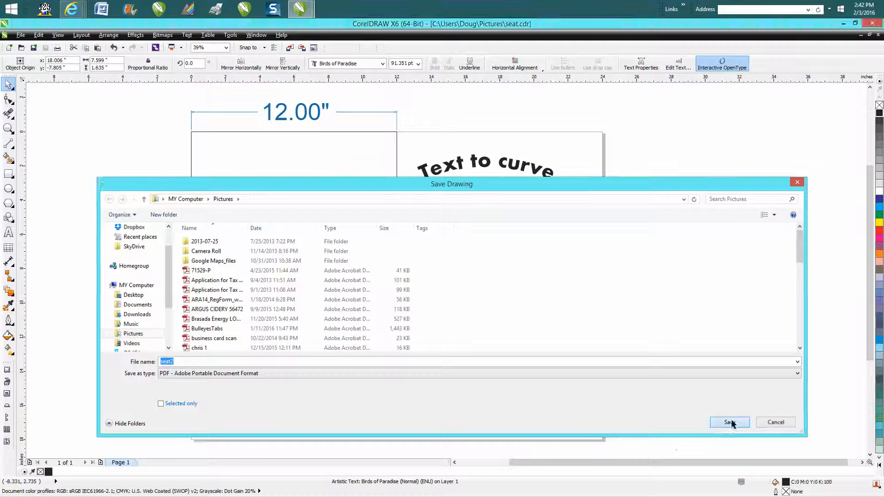
left_click(729, 423)
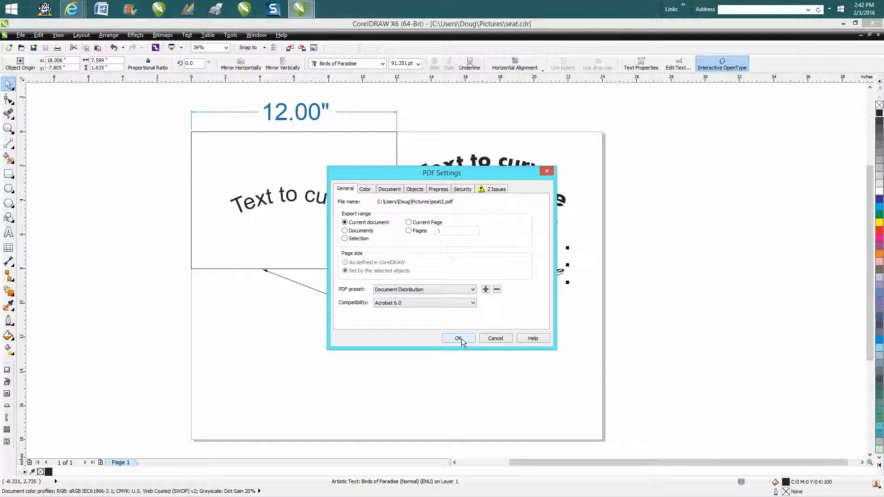
left_click(459, 338)
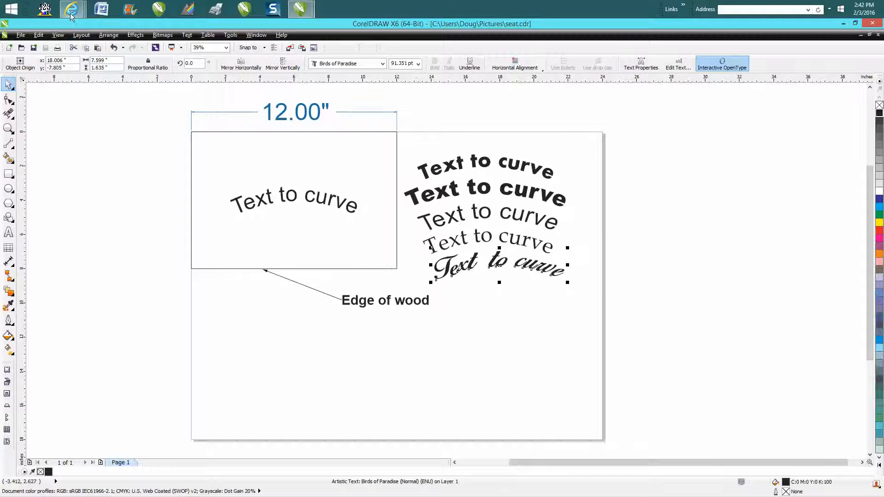
Switch to the att.net Yahoo Mail tab and zoom the seat.pdf preview in twice and back out.
left_click(72, 8)
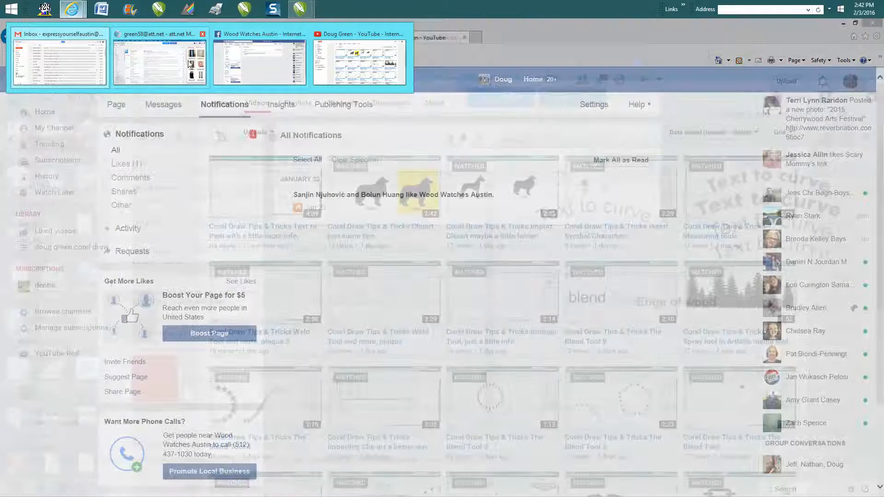
left_click(159, 61)
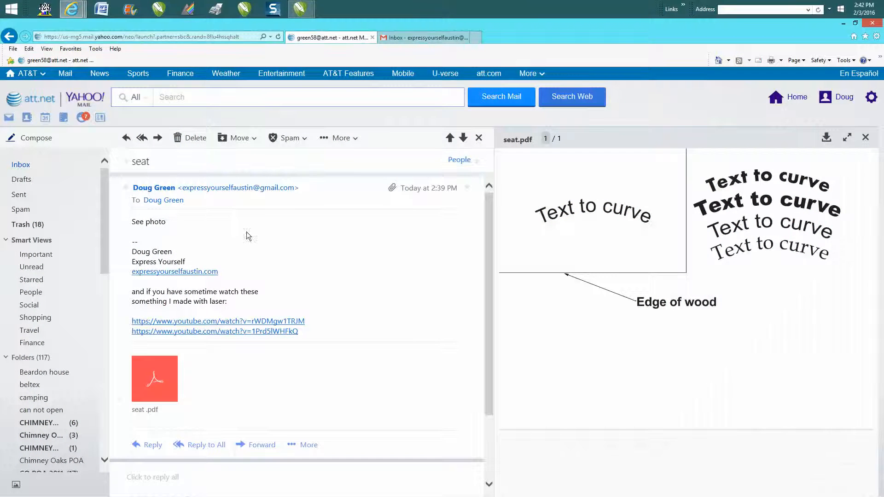
mouse_move(228, 303)
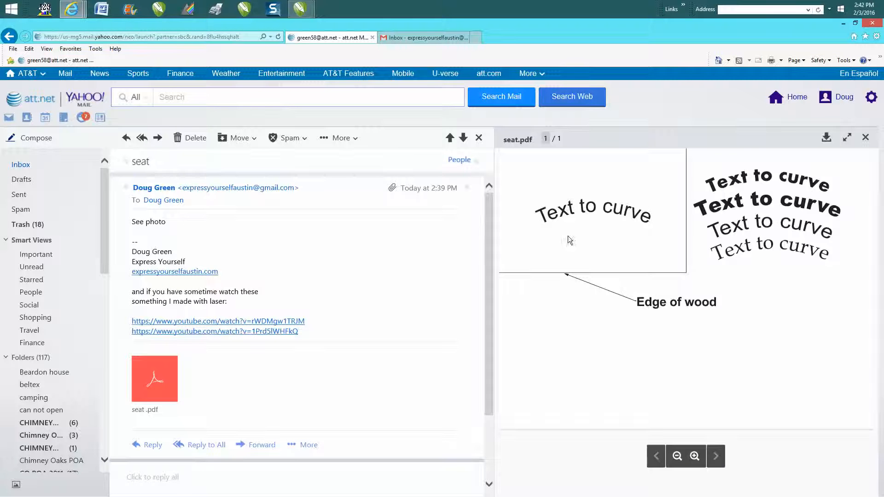
left_click(694, 456)
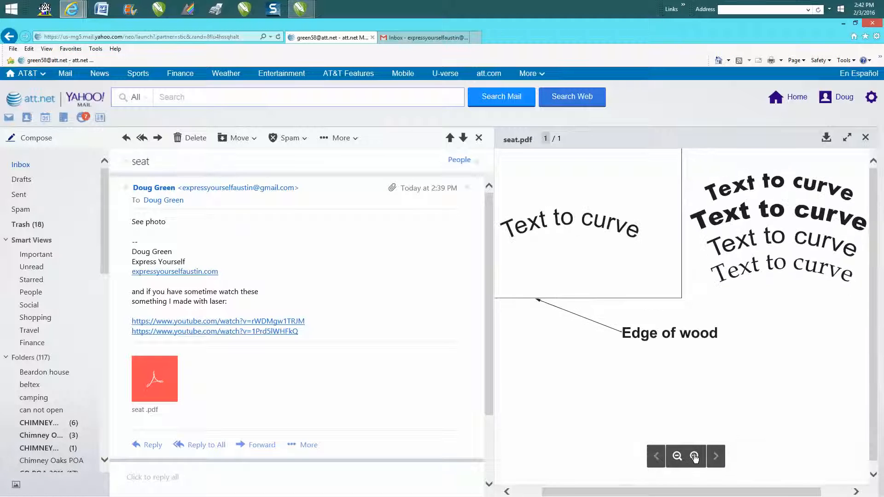
left_click(694, 456)
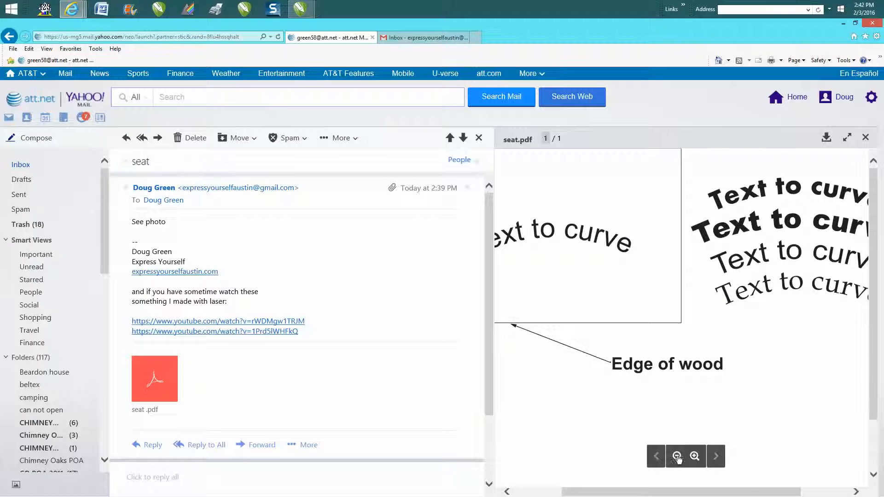
left_click(677, 456)
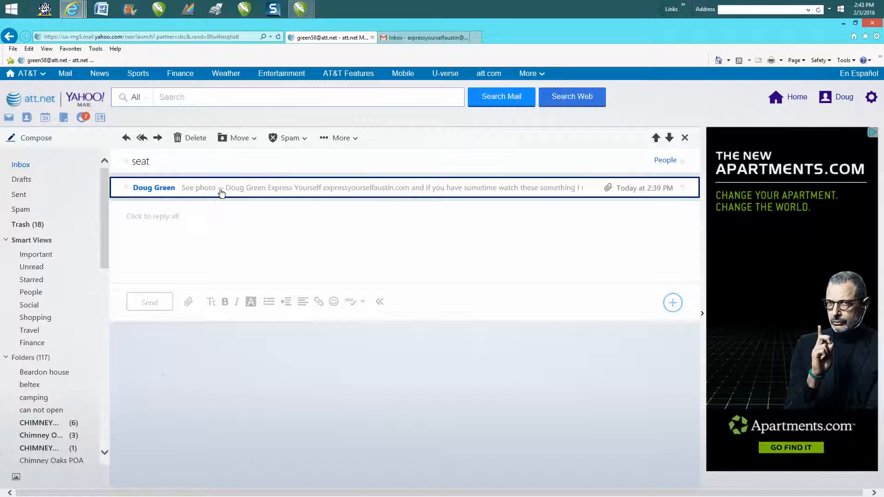
Expand the seat message, preview its seat.pdf attachment and show its Download options.
left_click(366, 188)
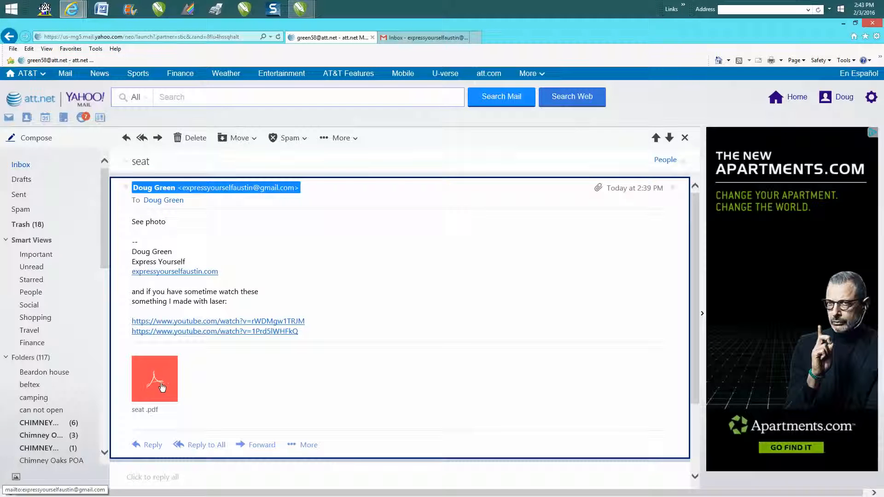
left_click(154, 379)
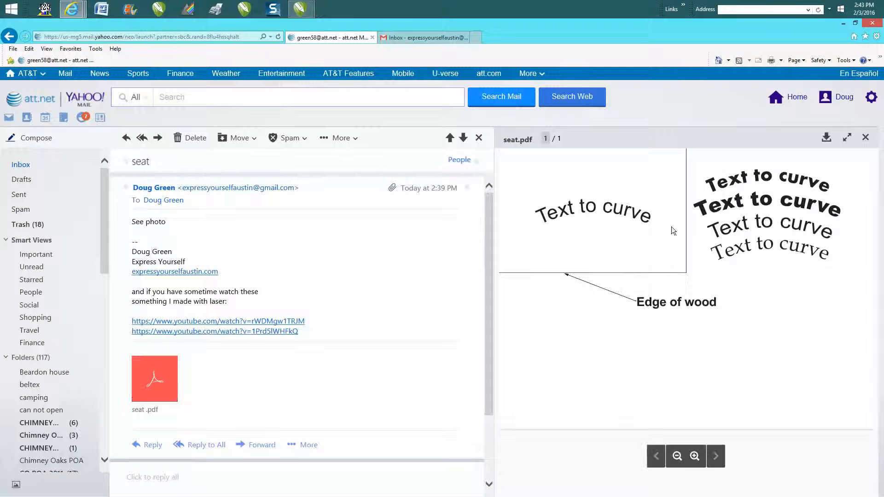
mouse_move(646, 233)
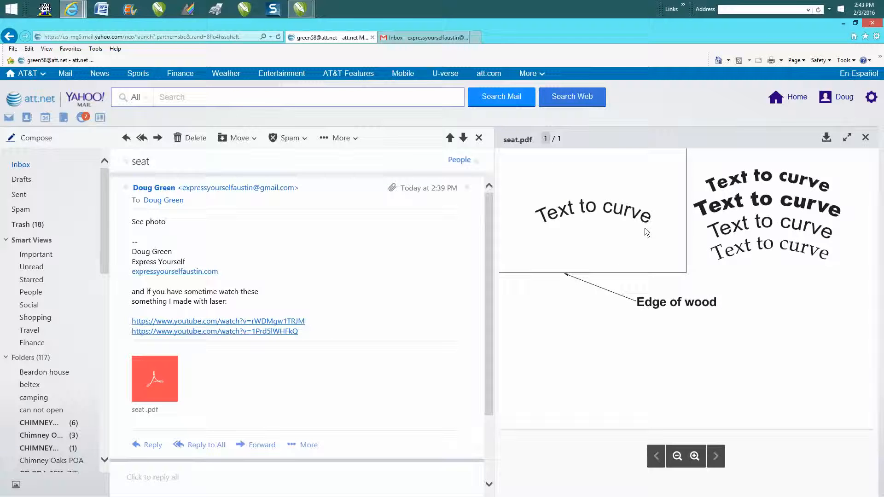
mouse_move(612, 217)
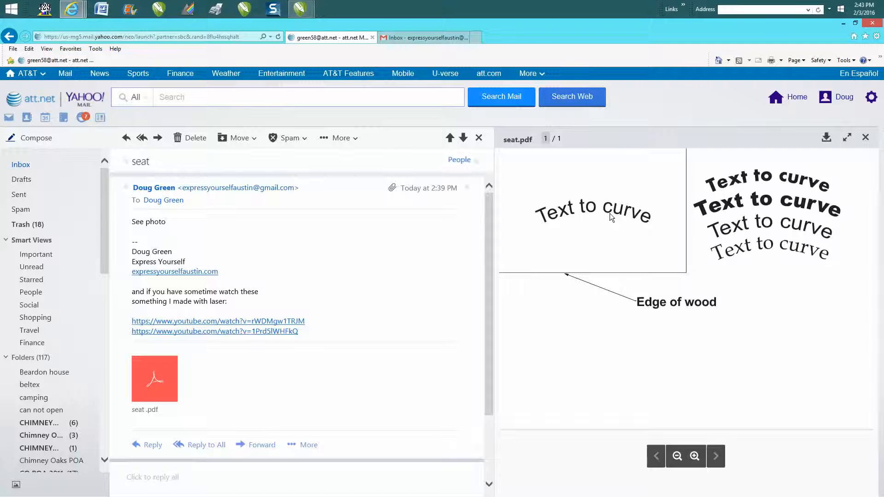
mouse_move(614, 219)
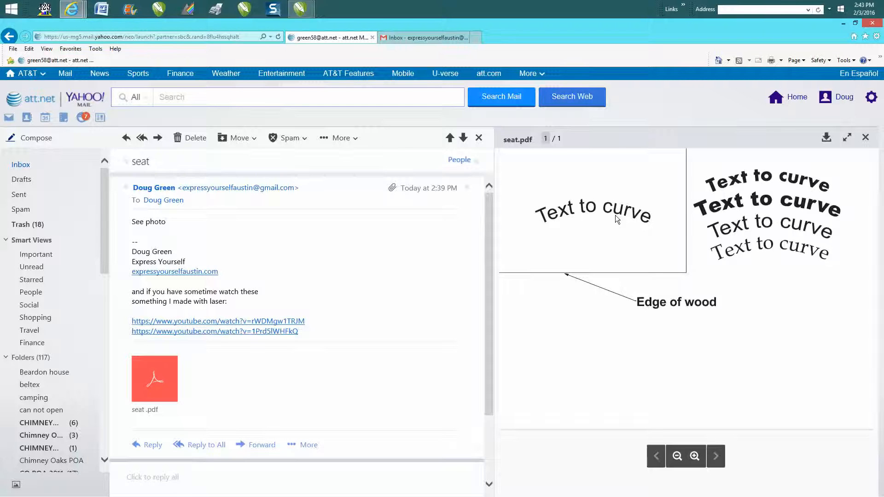
mouse_move(614, 207)
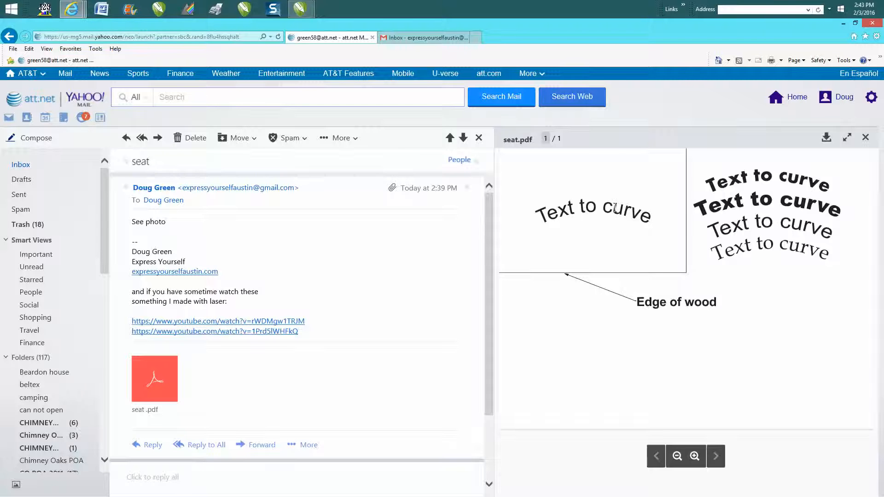
mouse_move(526, 234)
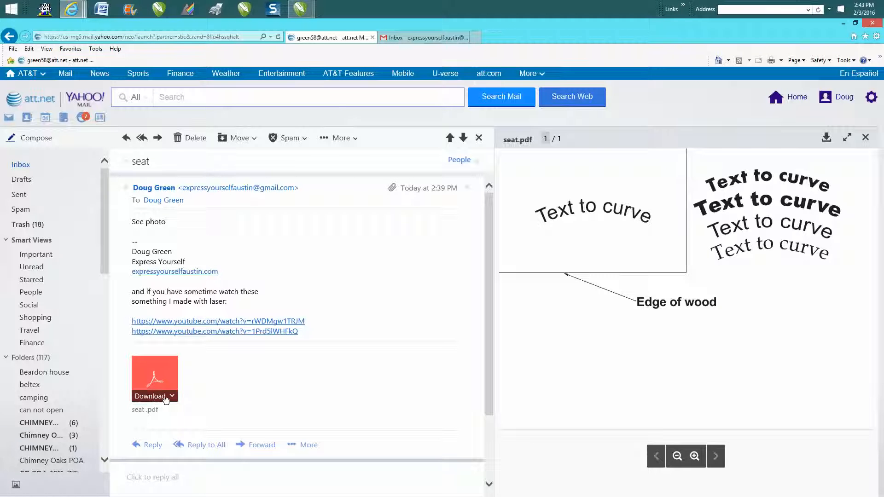
left_click(172, 396)
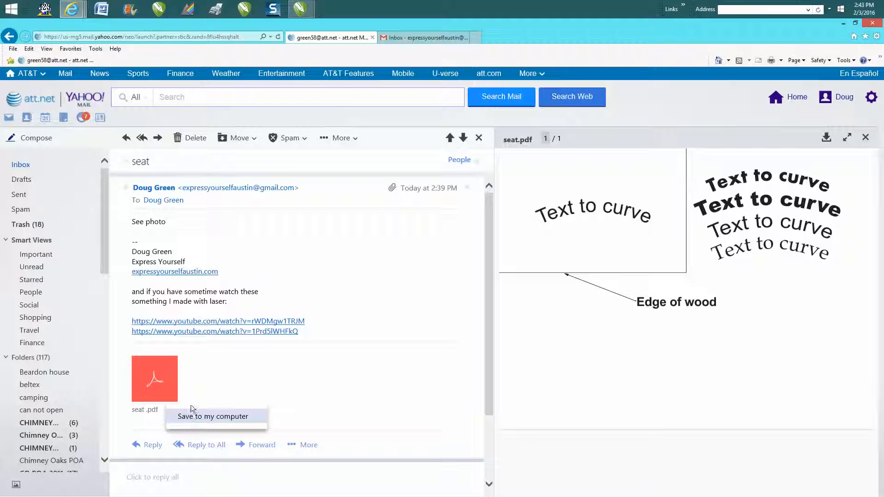
mouse_move(329, 296)
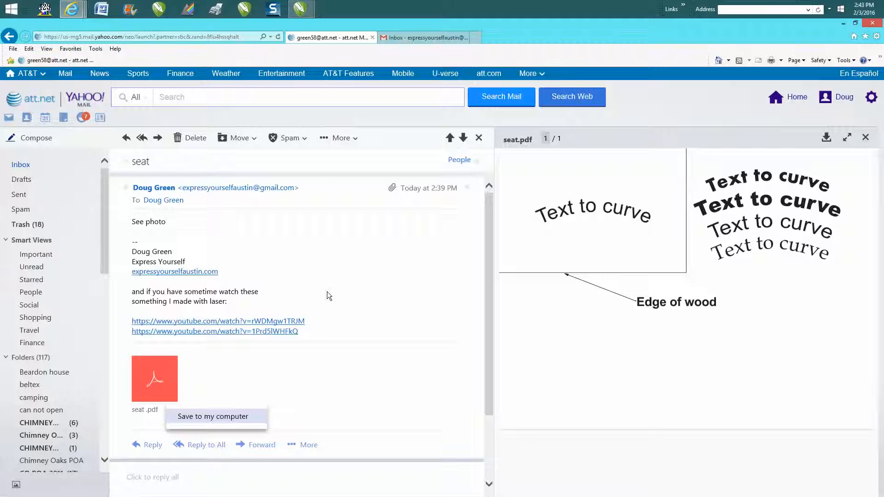